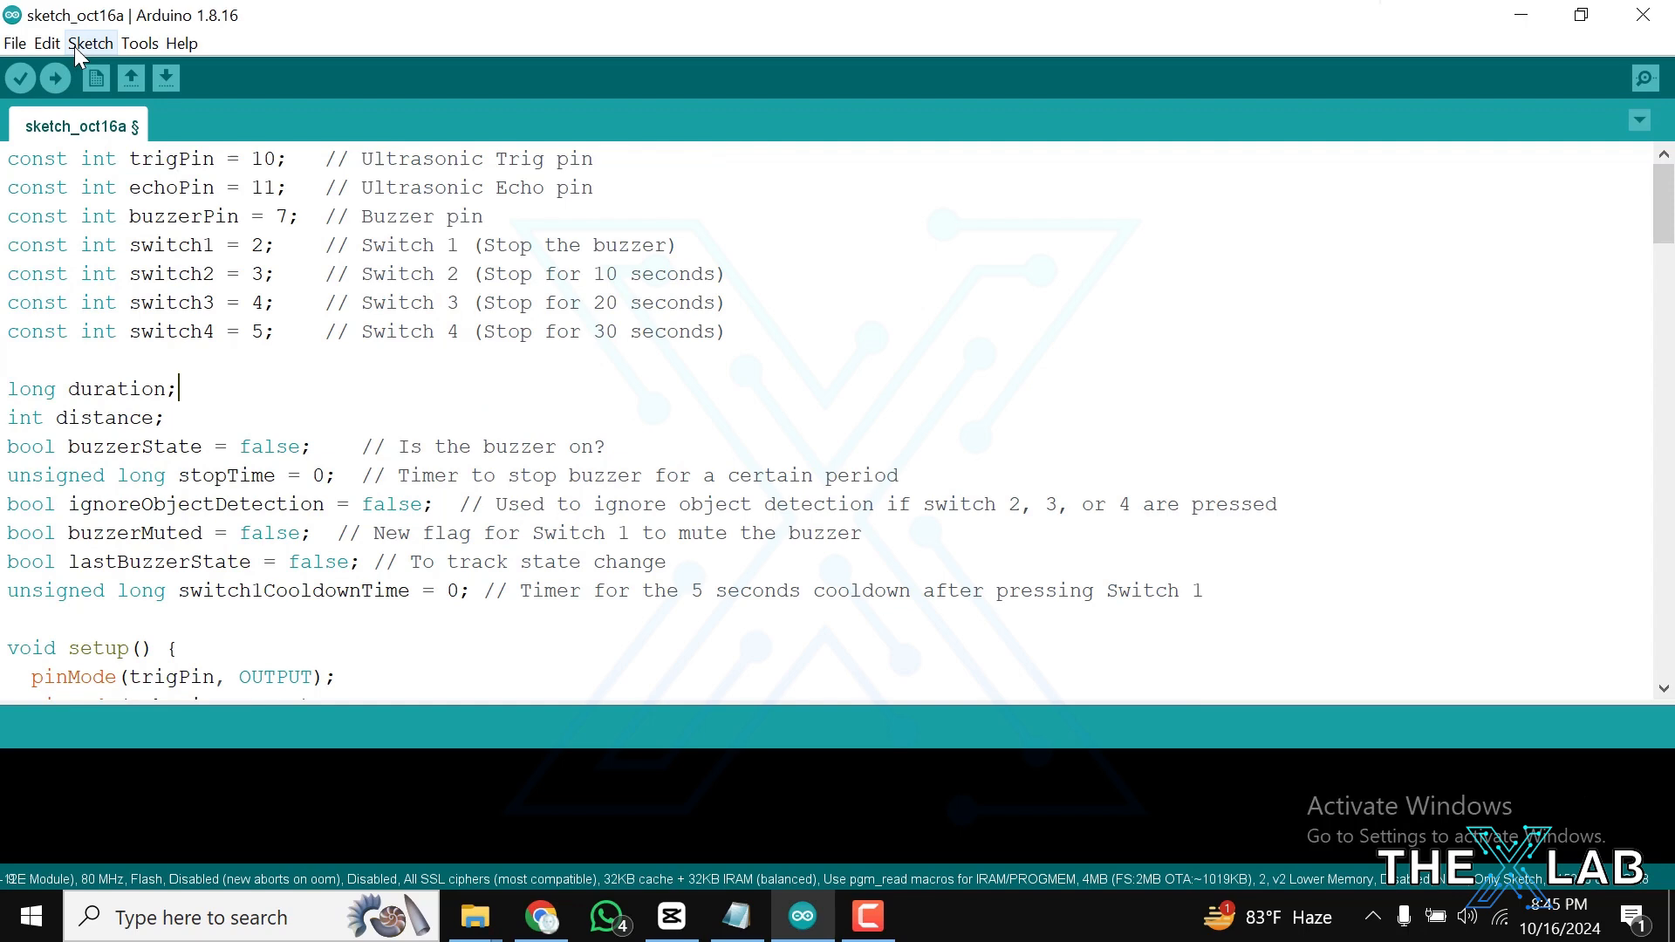
mouse_move(54, 78)
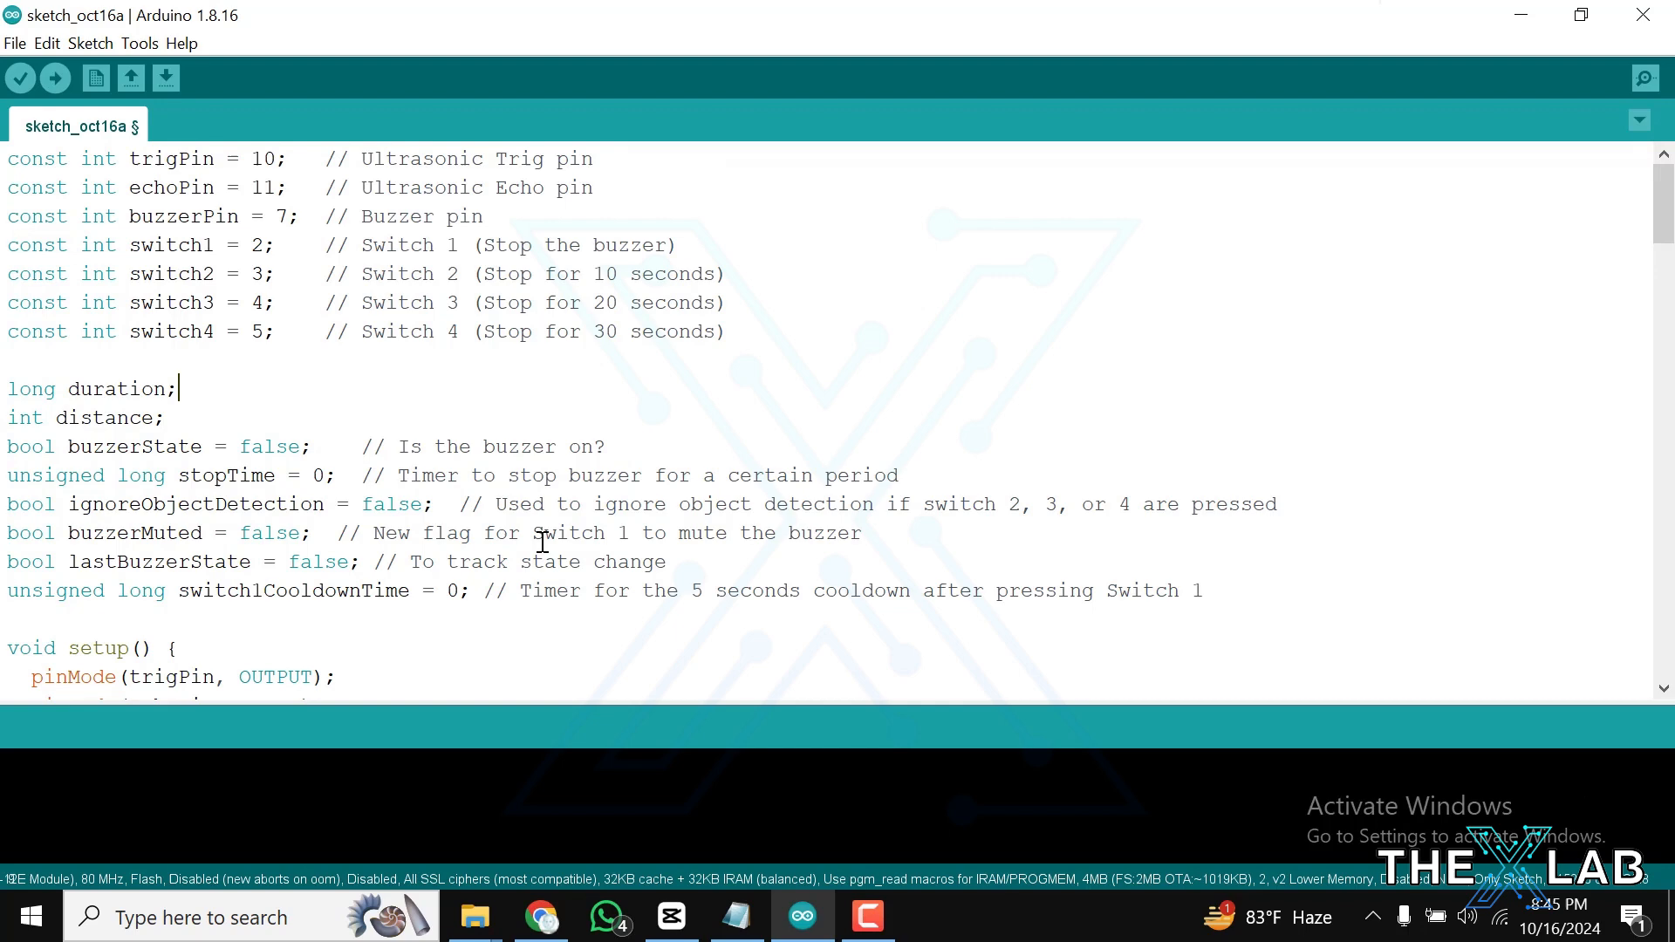
Review the ultrasonic buzzer sketch, then compile and upload it to the board.
scroll(down, 3)
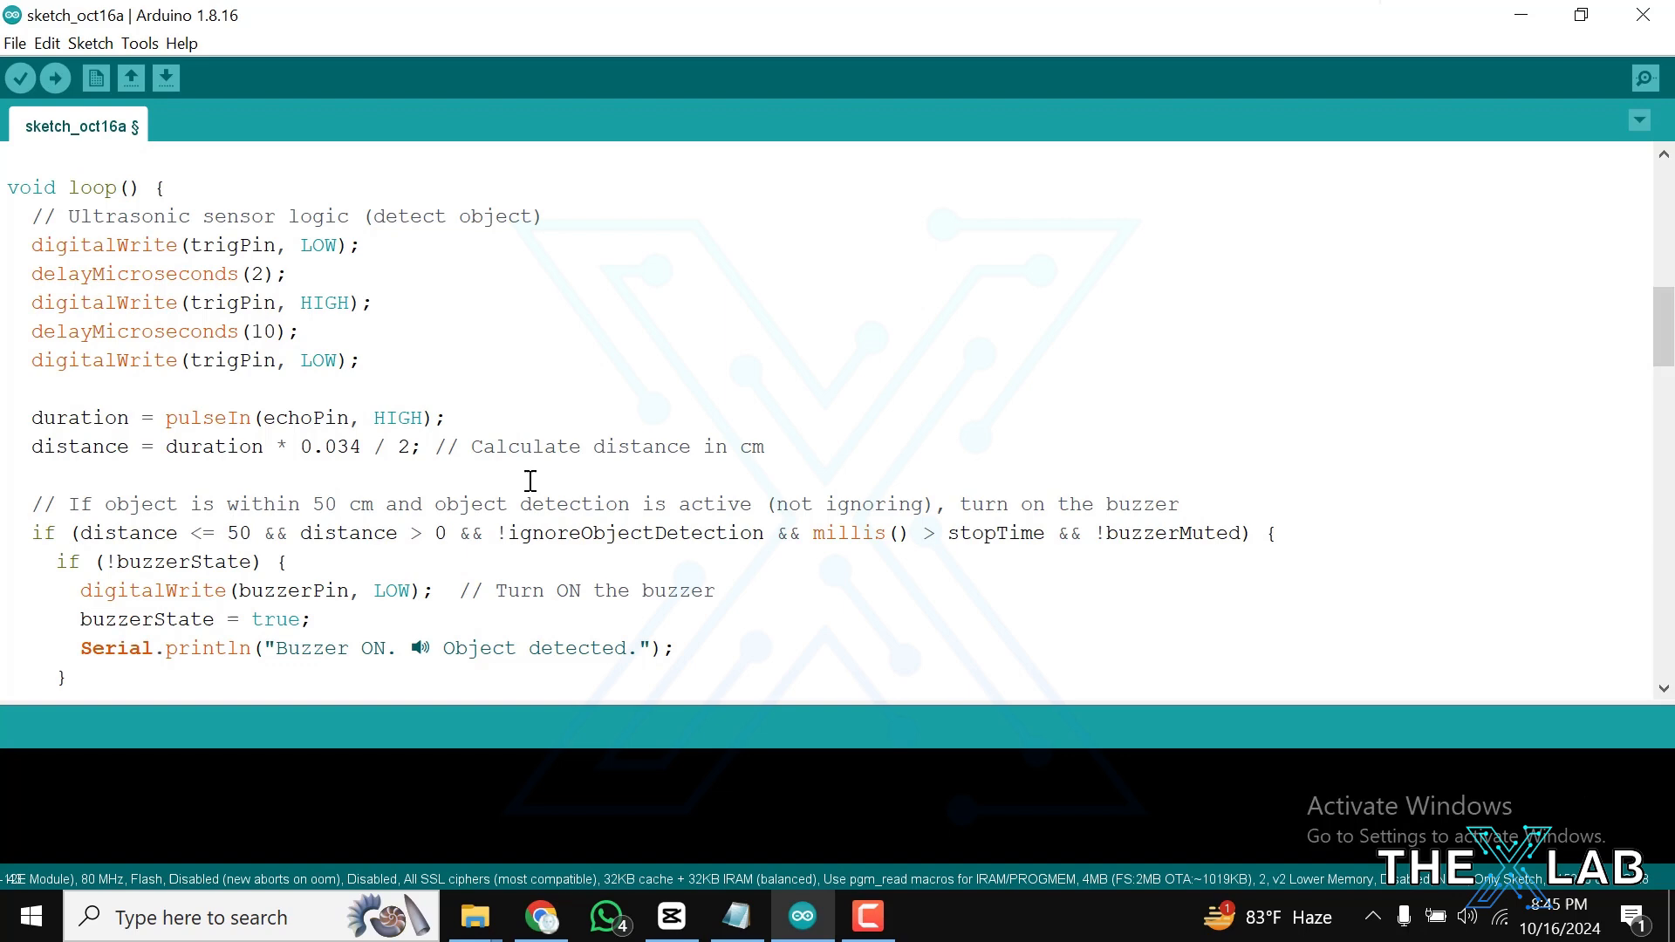
scroll(down, 3)
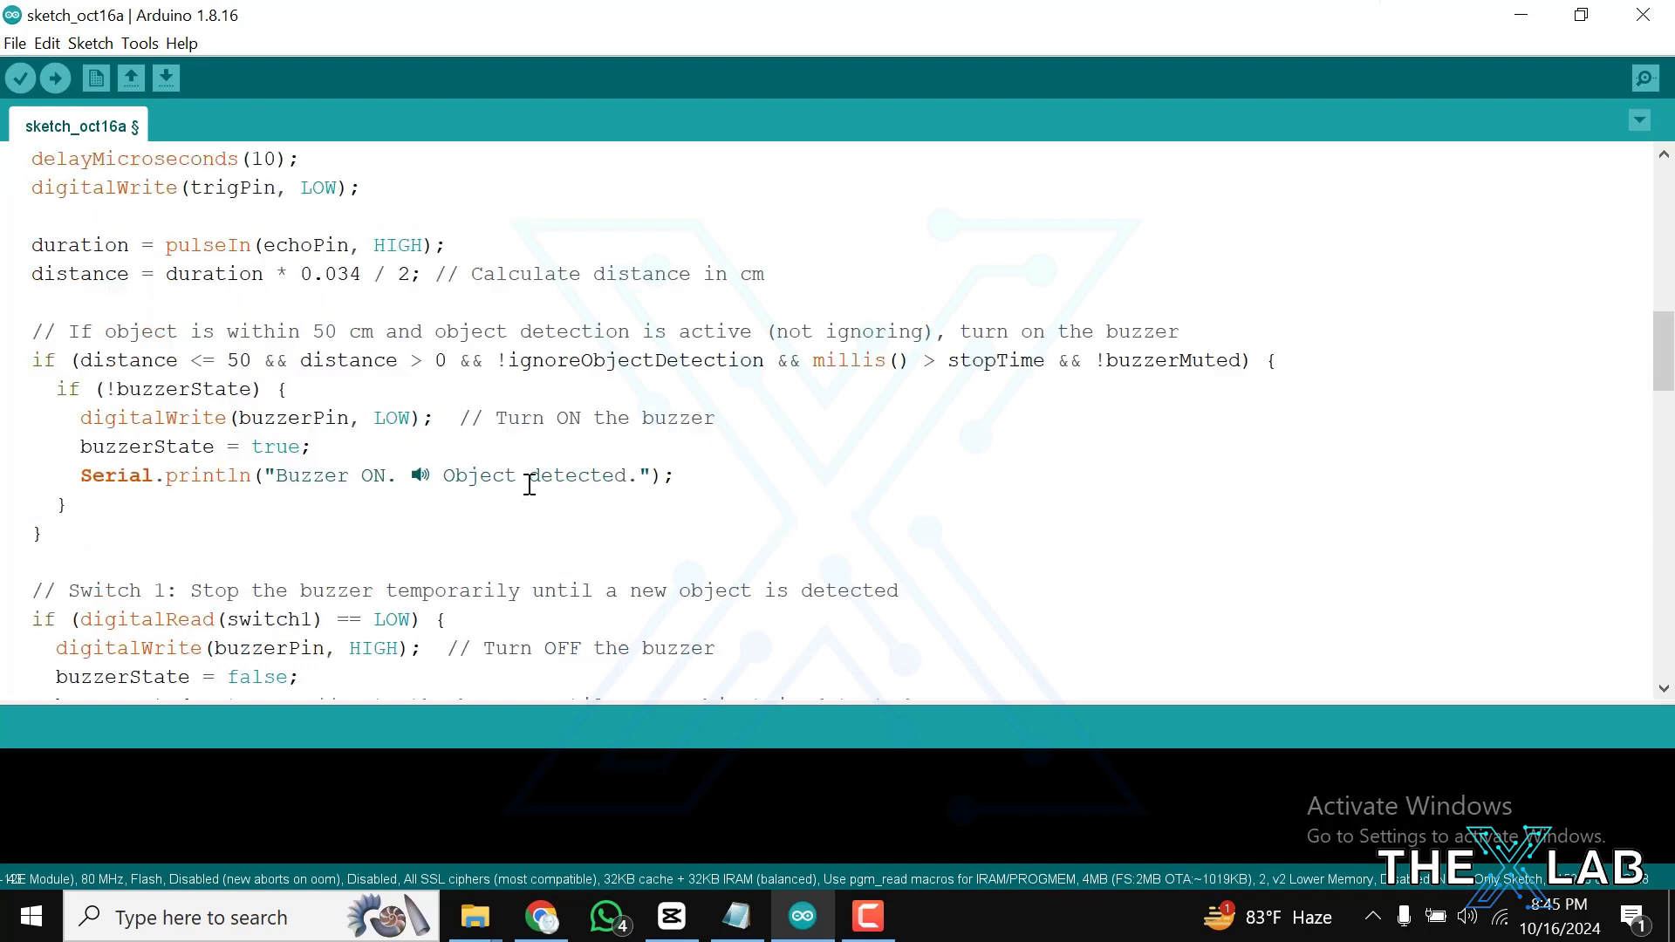
scroll(up, 3)
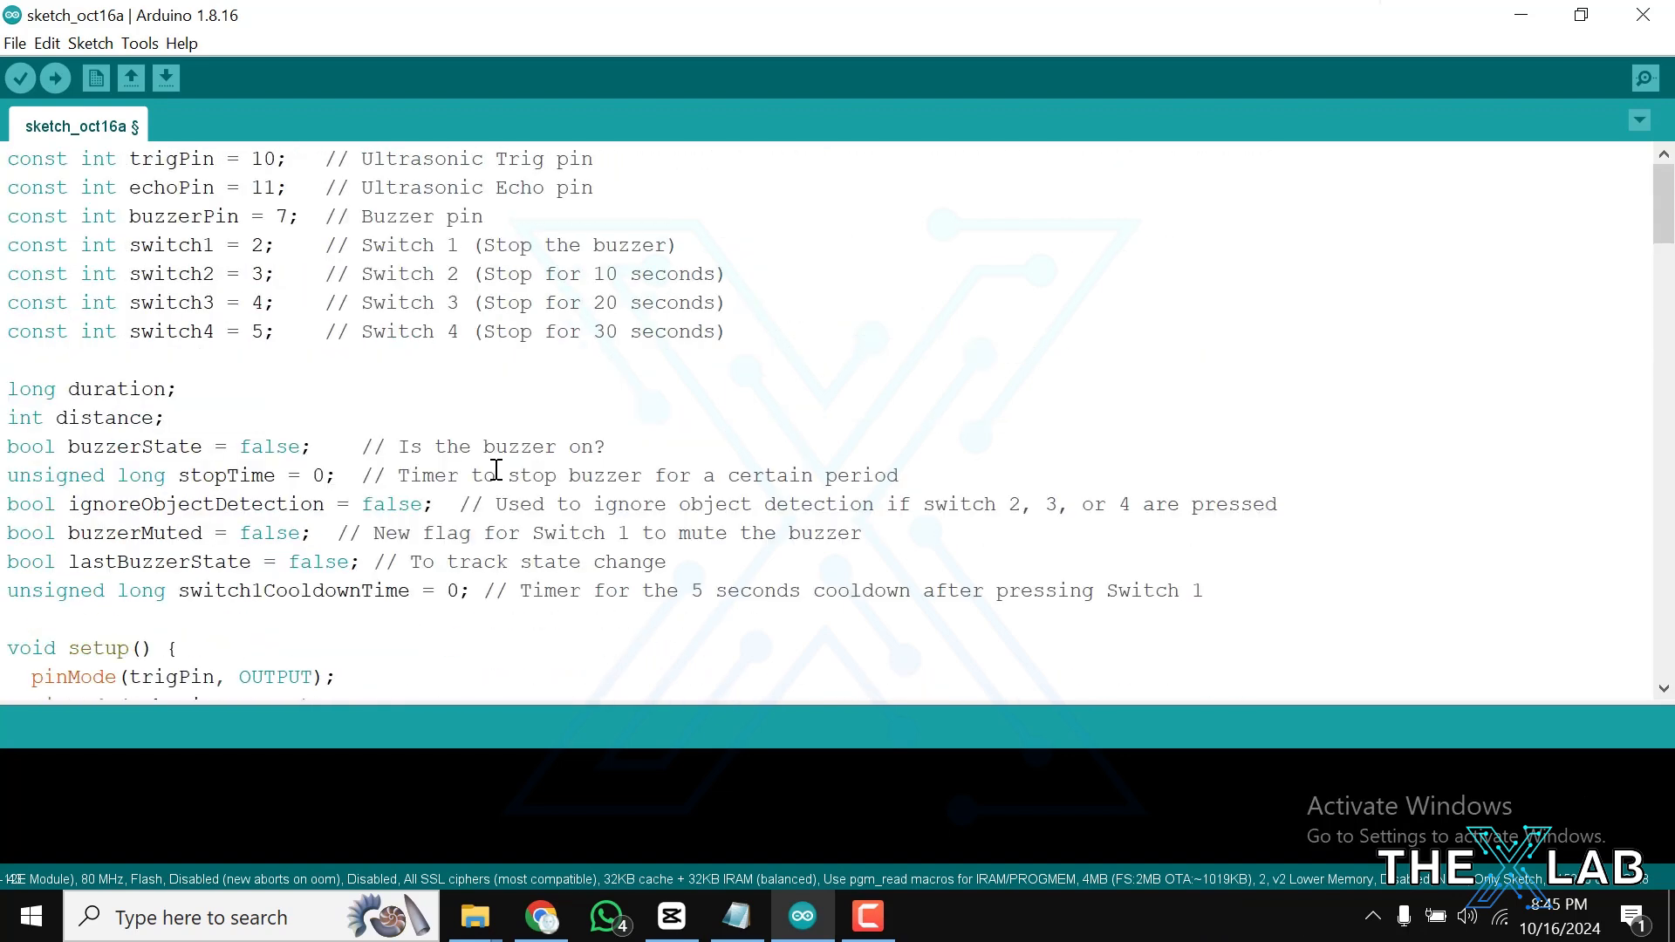
click(54, 77)
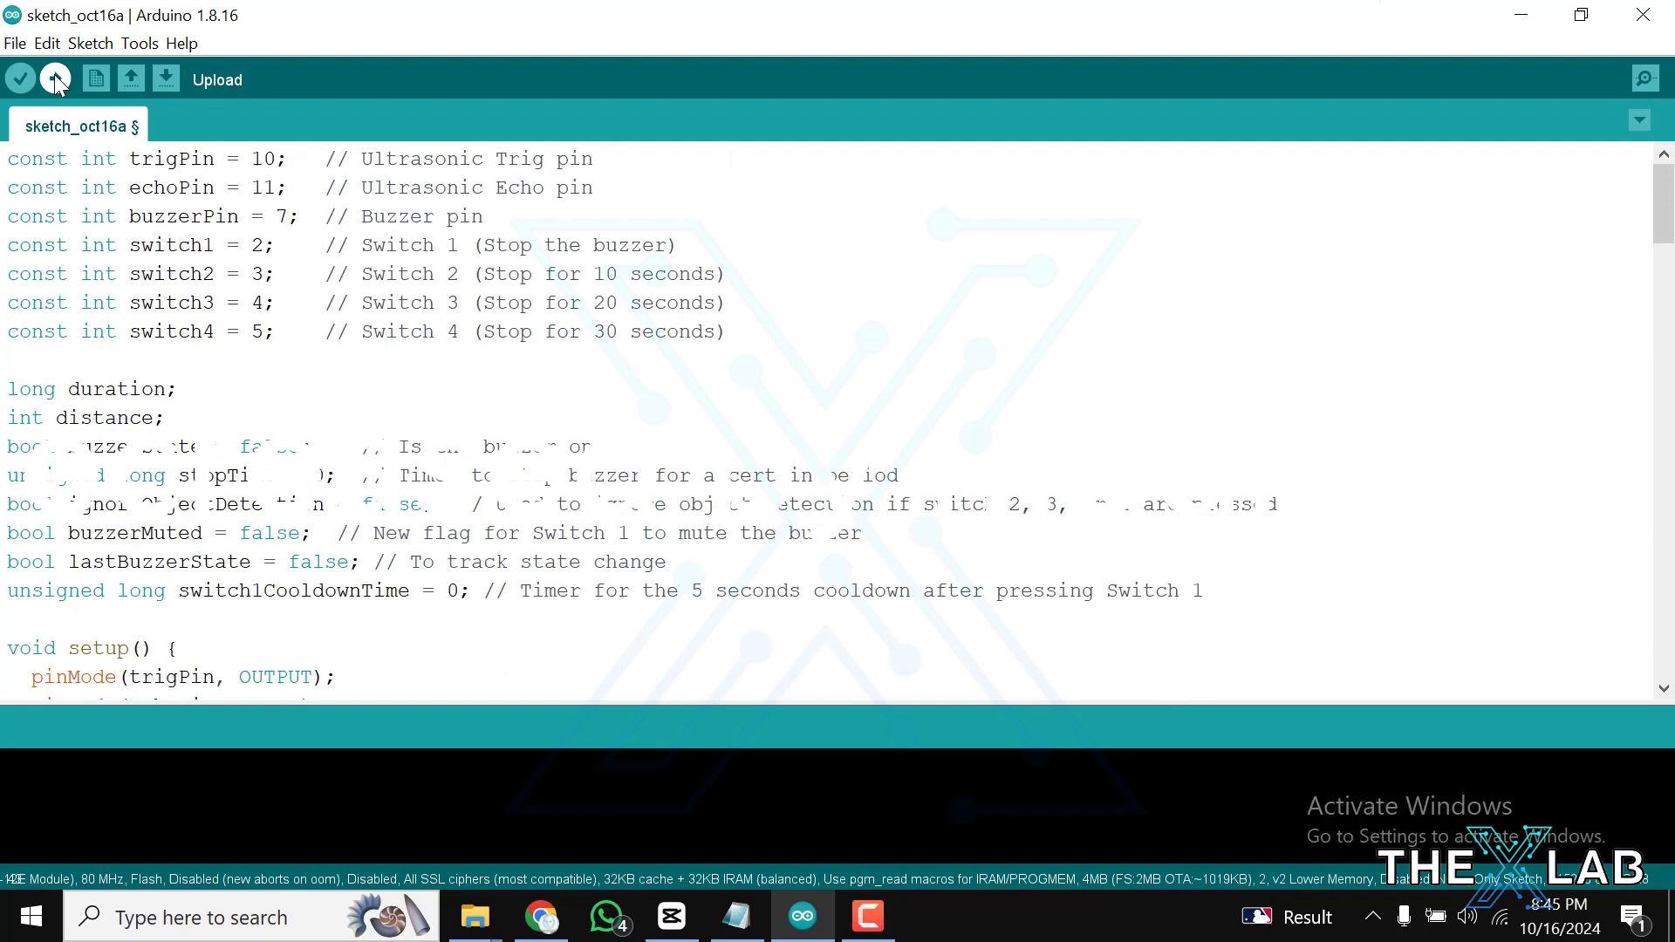
click(54, 78)
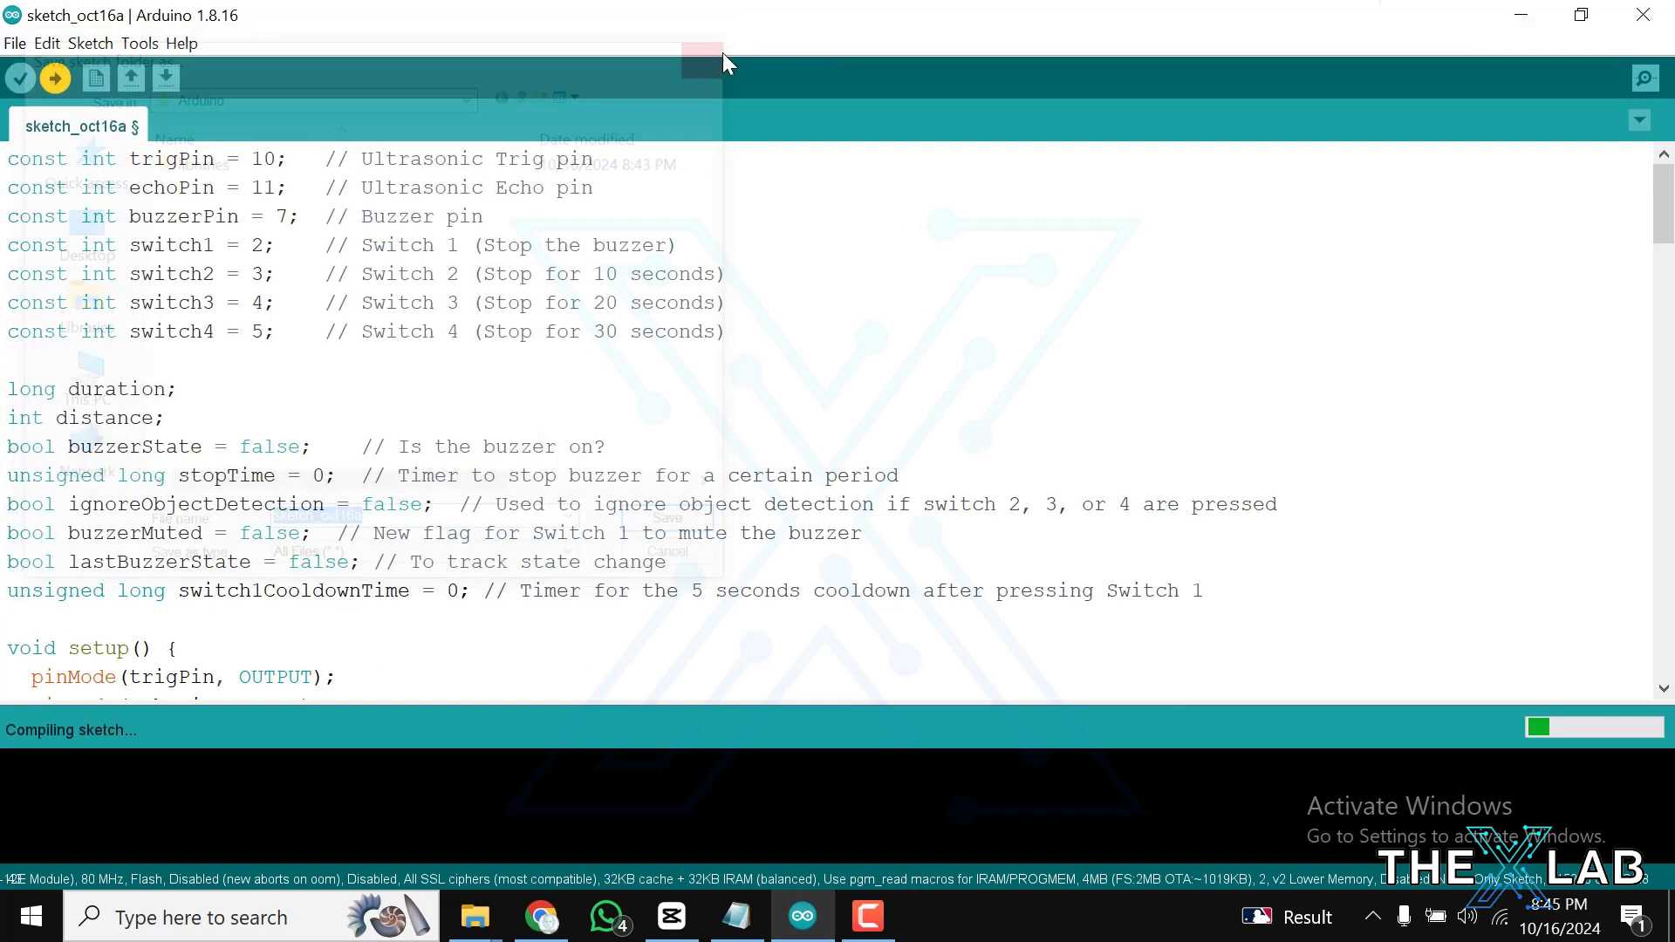